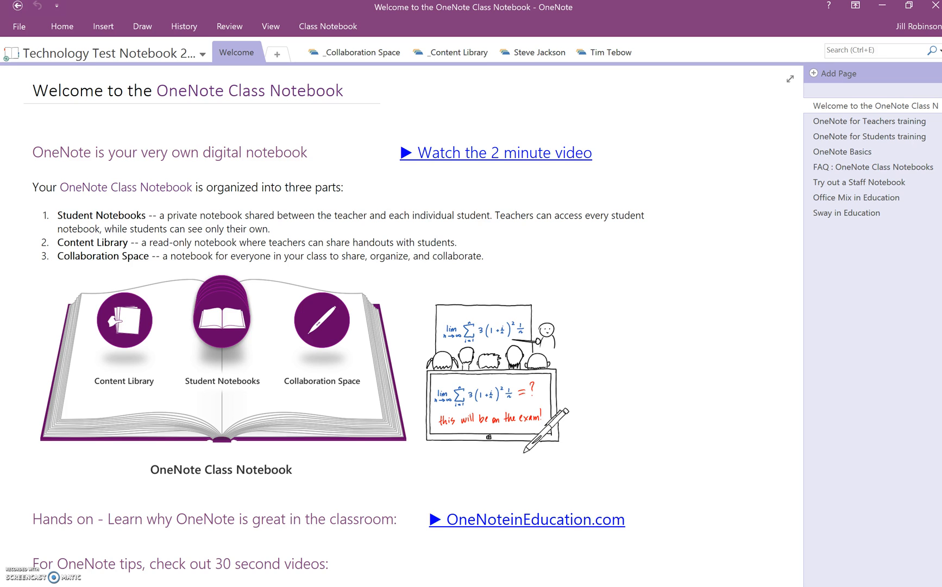
Leave the Technology Test Notebook's Welcome page and enter the _Content Library section group.
{"action": "left_click", "coordinate": [32, 90]}
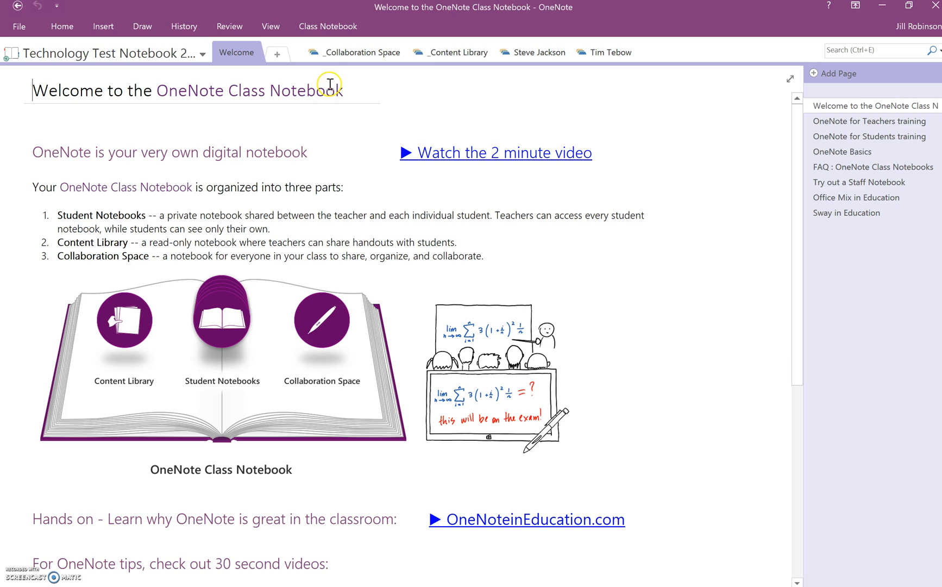
{"action": "mouse_move", "coordinate": [534, 33]}
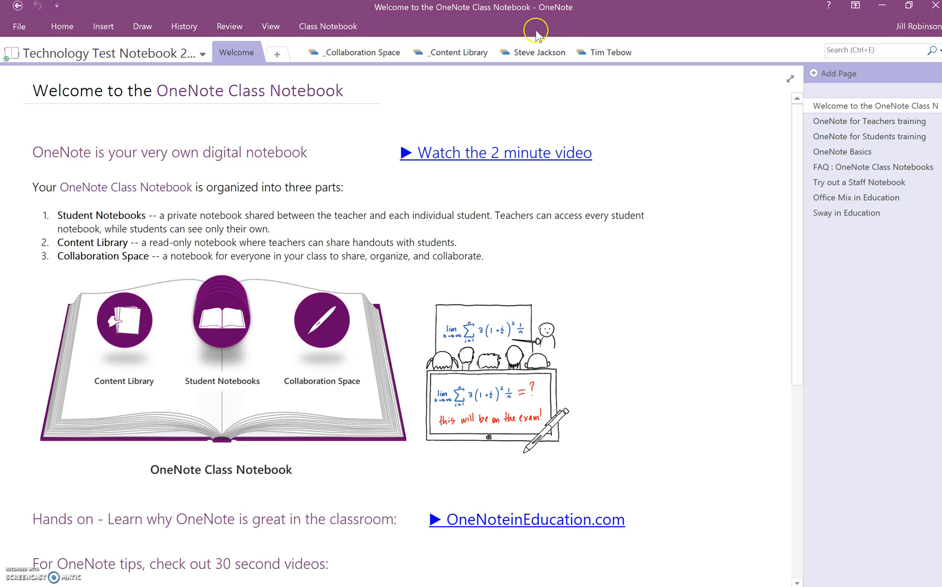
{"action": "mouse_move", "coordinate": [369, 66]}
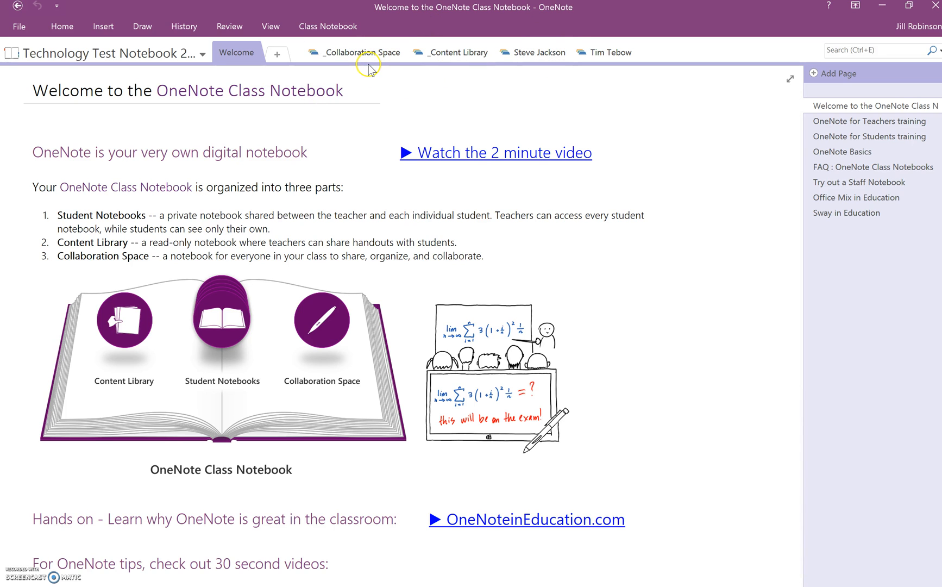
{"action": "mouse_move", "coordinate": [499, 81]}
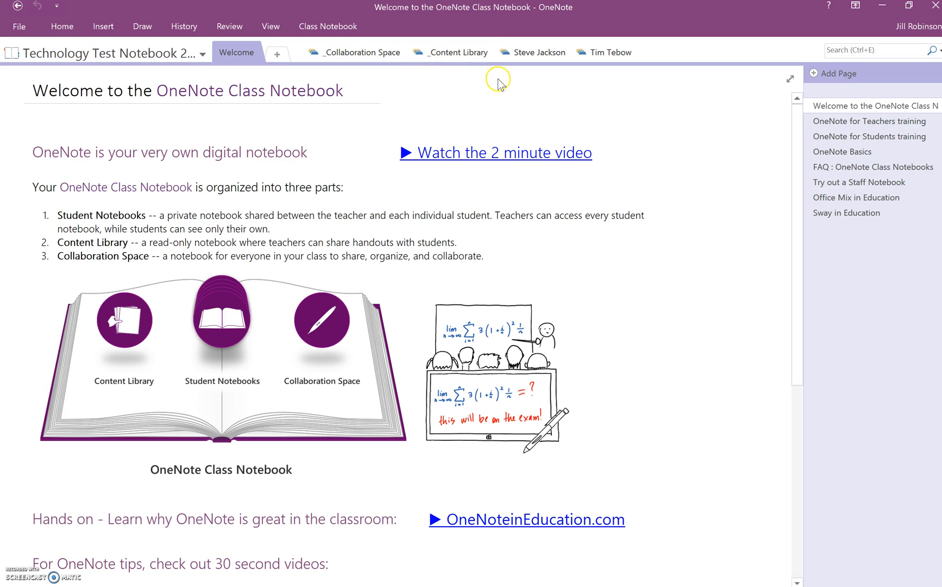
{"action": "mouse_move", "coordinate": [589, 99]}
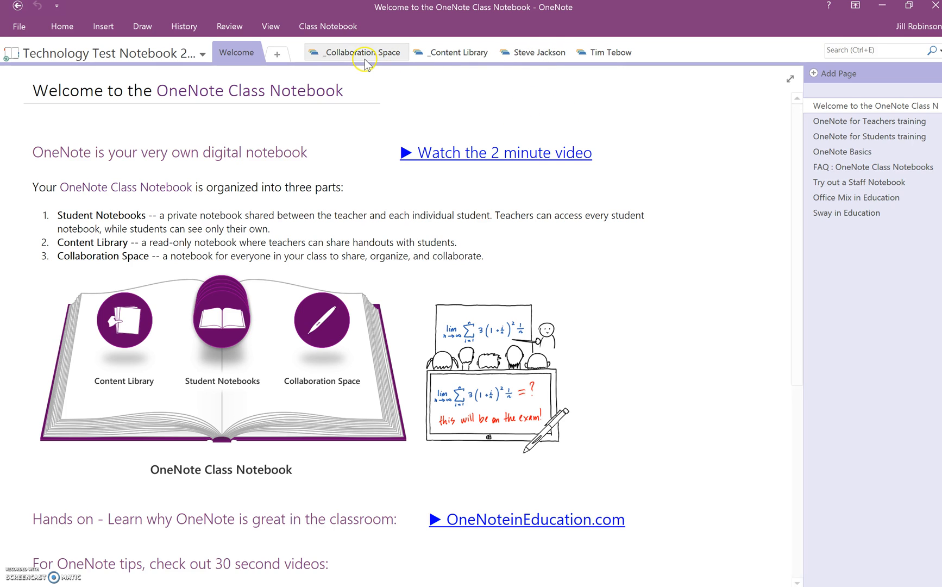
{"action": "left_click", "coordinate": [459, 52]}
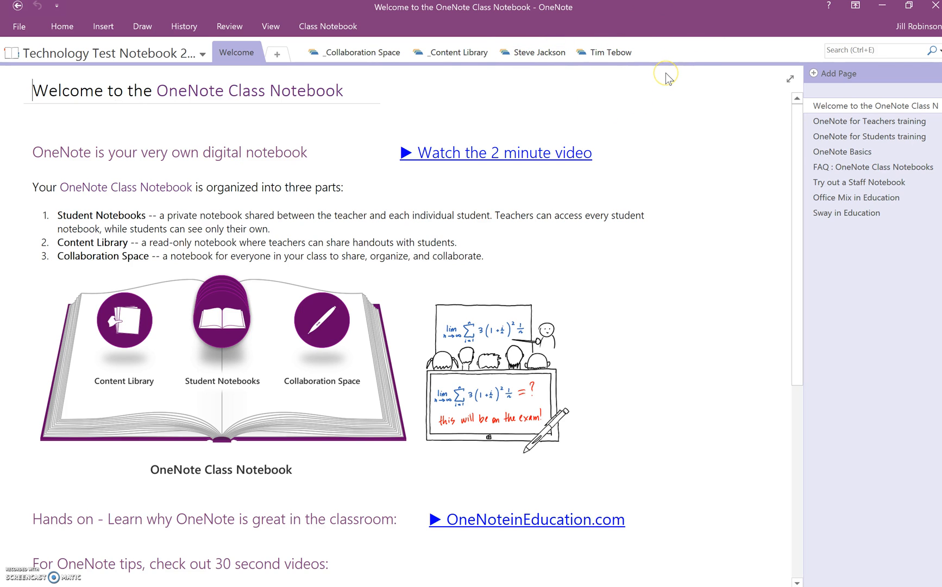
{"action": "mouse_move", "coordinate": [669, 78]}
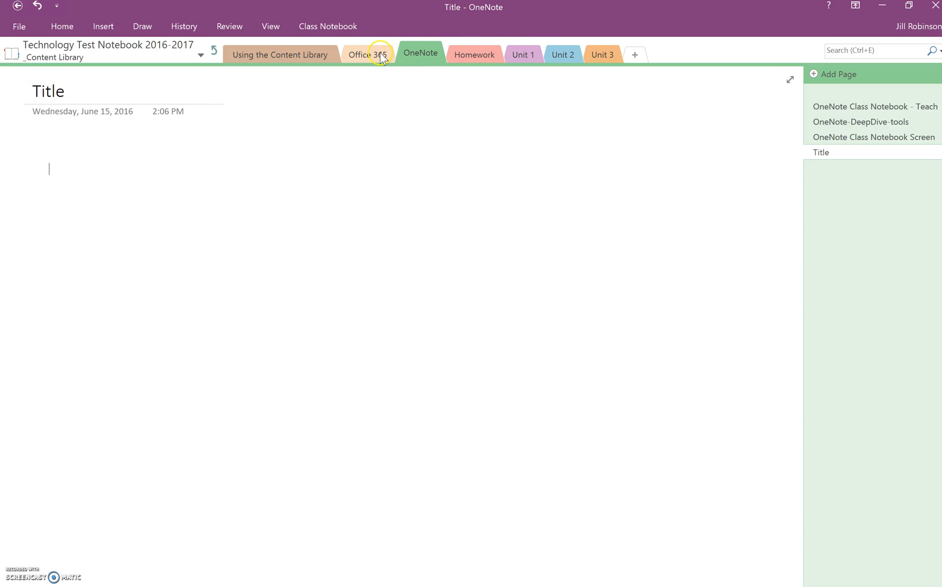
Show the 'Moving Folders to OneDrive' page from the Office 365 section.
{"action": "left_click", "coordinate": [367, 53]}
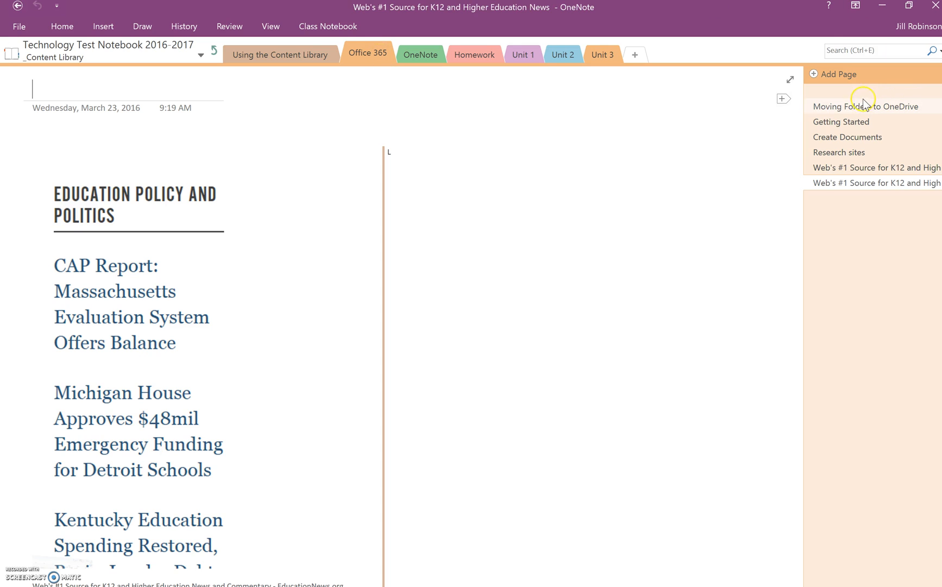
{"action": "left_click", "coordinate": [865, 107]}
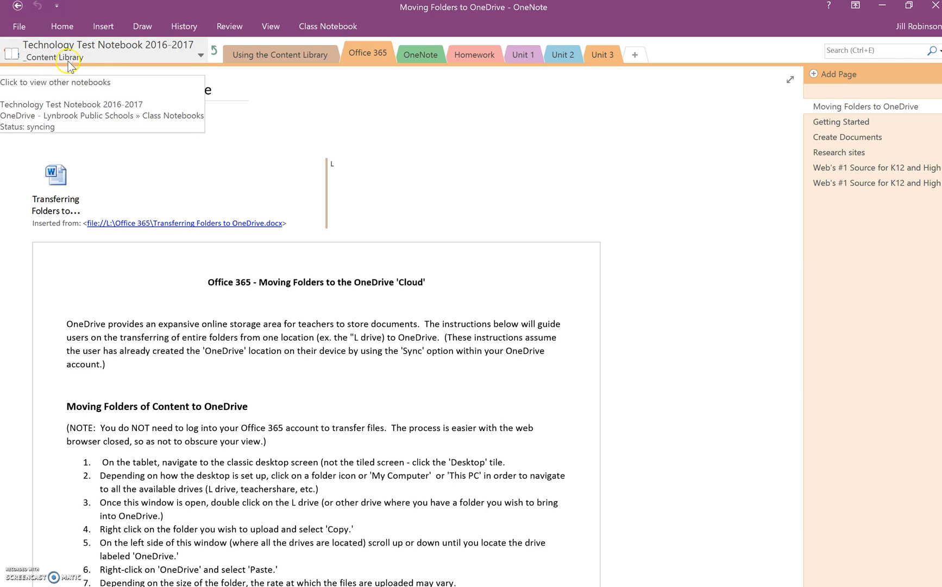
{"action": "left_click", "coordinate": [367, 54]}
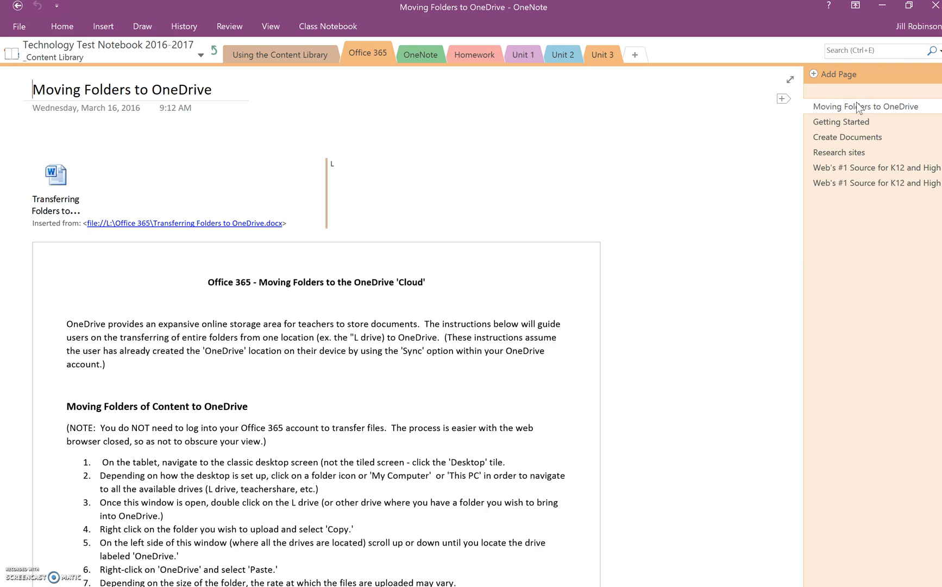
Open the Move or Copy Pages dialog for the 'Moving Folders to OneDrive' page.
{"action": "right_click", "coordinate": [869, 106]}
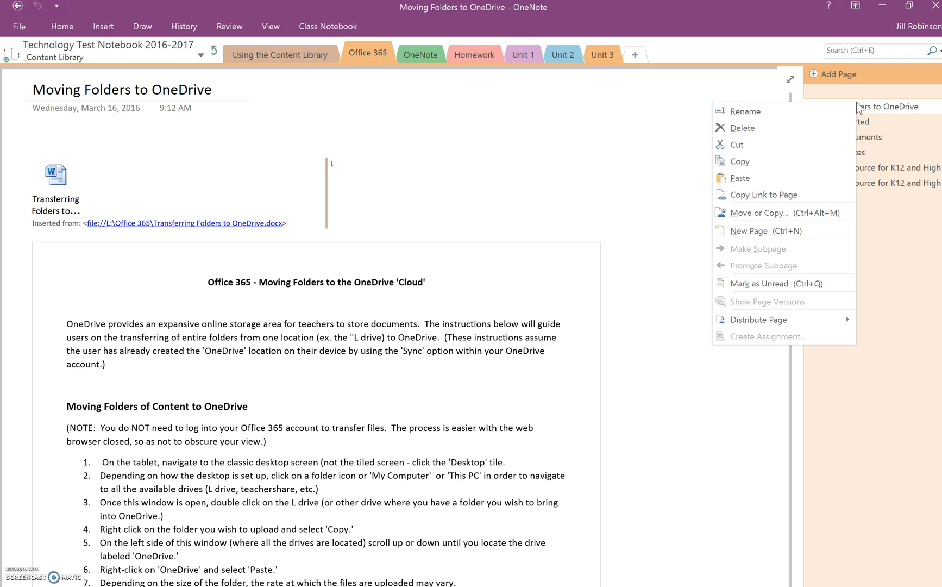
{"action": "left_click", "coordinate": [890, 127]}
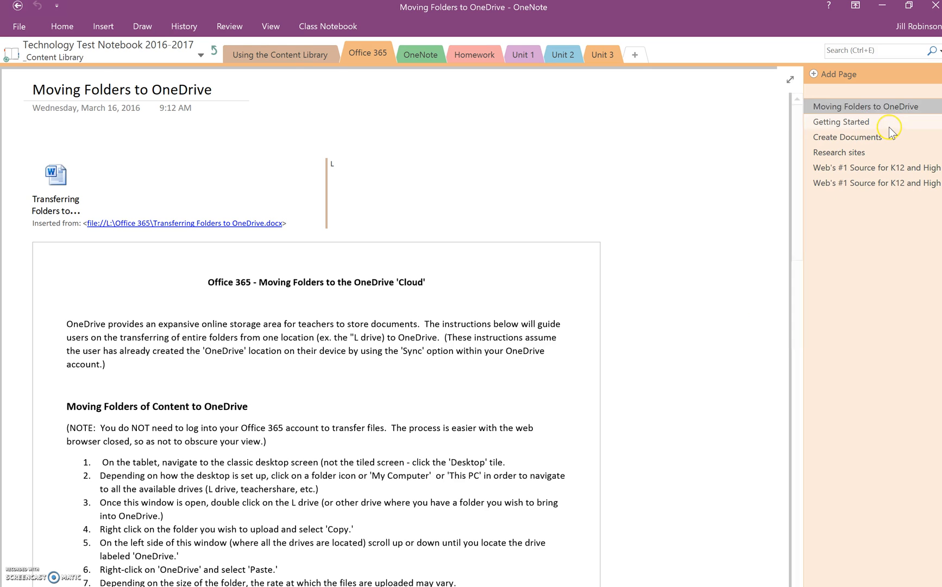
{"action": "left_click", "coordinate": [841, 122]}
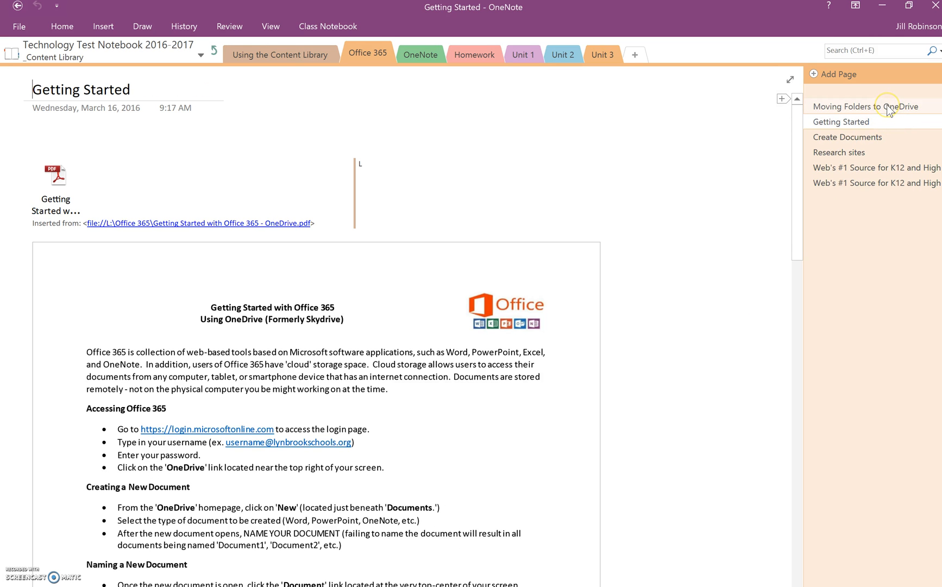
{"action": "left_click", "coordinate": [867, 107]}
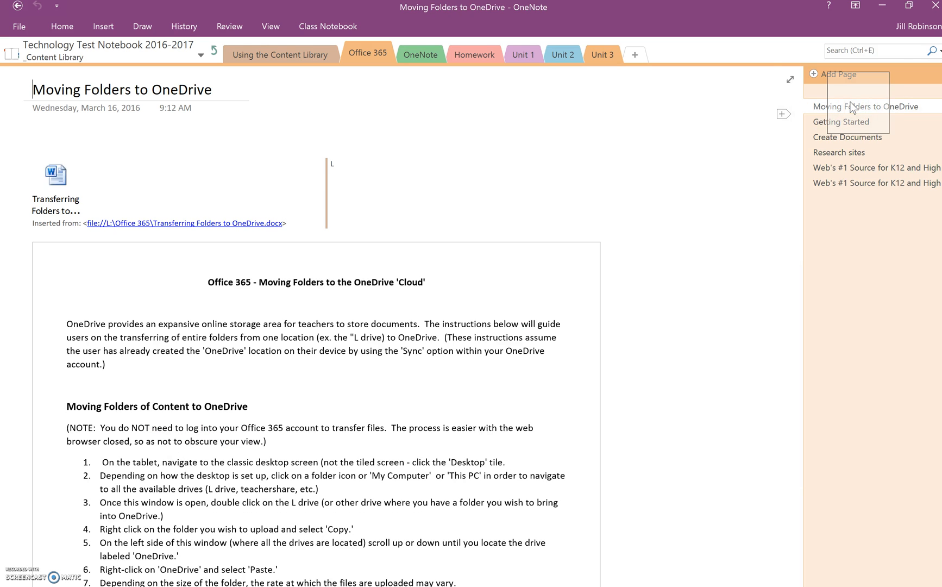
{"action": "right_click", "coordinate": [869, 107]}
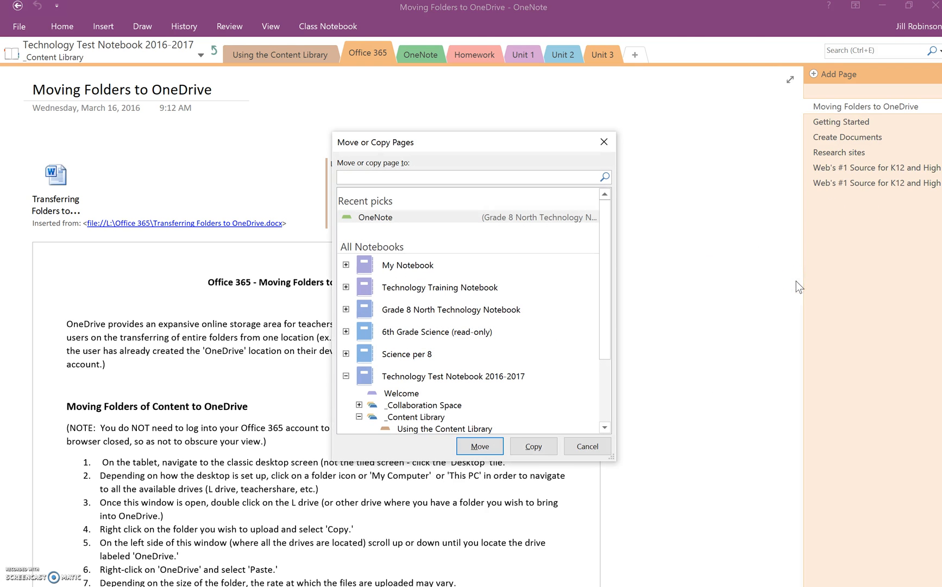
{"action": "mouse_move", "coordinate": [607, 250]}
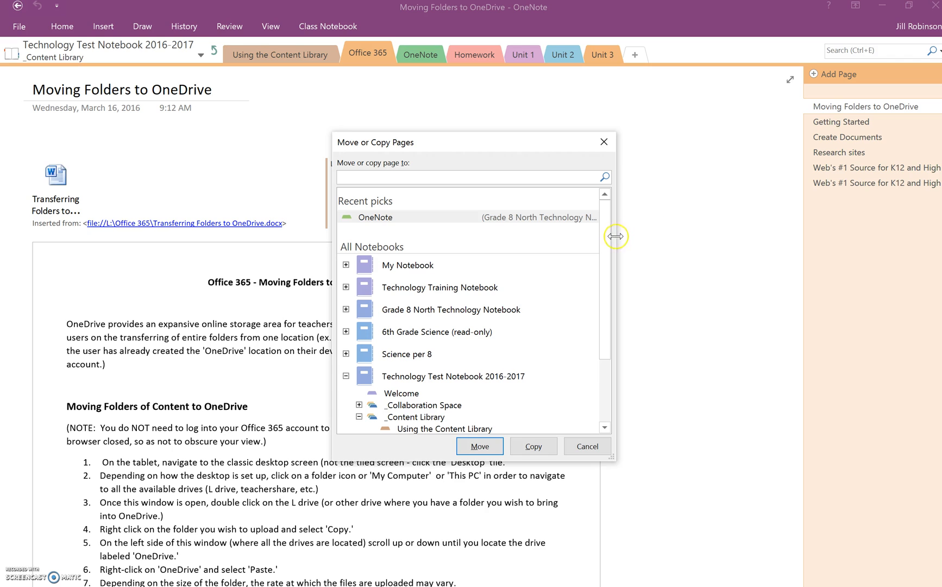
Copy the page to the student's Class Notes section from the Move or Copy Pages dialog.
{"action": "scroll", "scroll_direction": "down", "scroll_amount": 3}
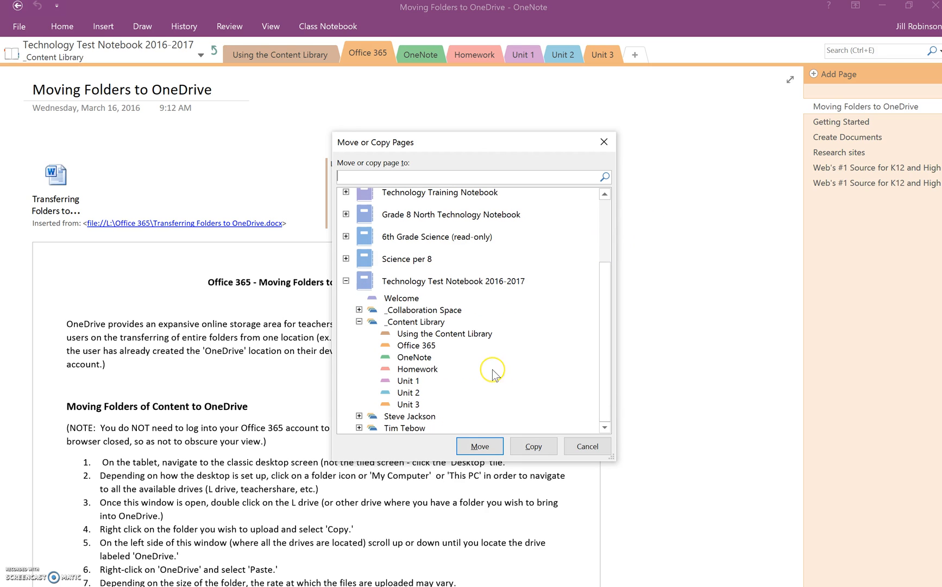
{"action": "mouse_move", "coordinate": [367, 408]}
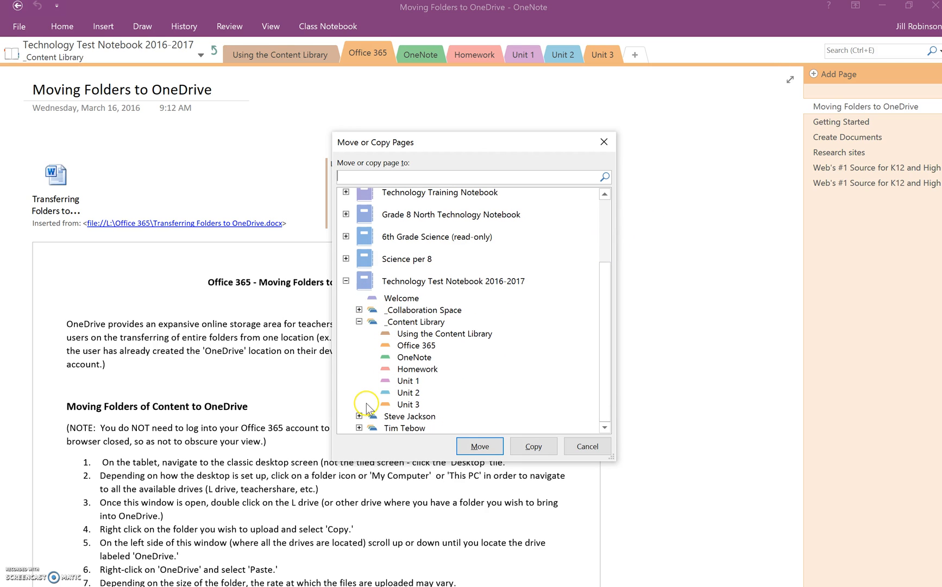
{"action": "mouse_move", "coordinate": [382, 429]}
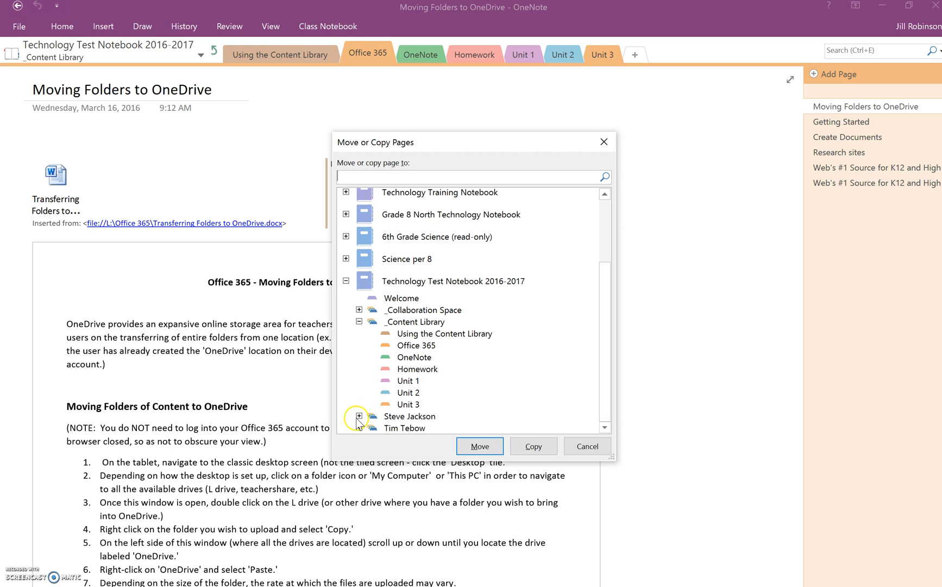
{"action": "left_click", "coordinate": [346, 416]}
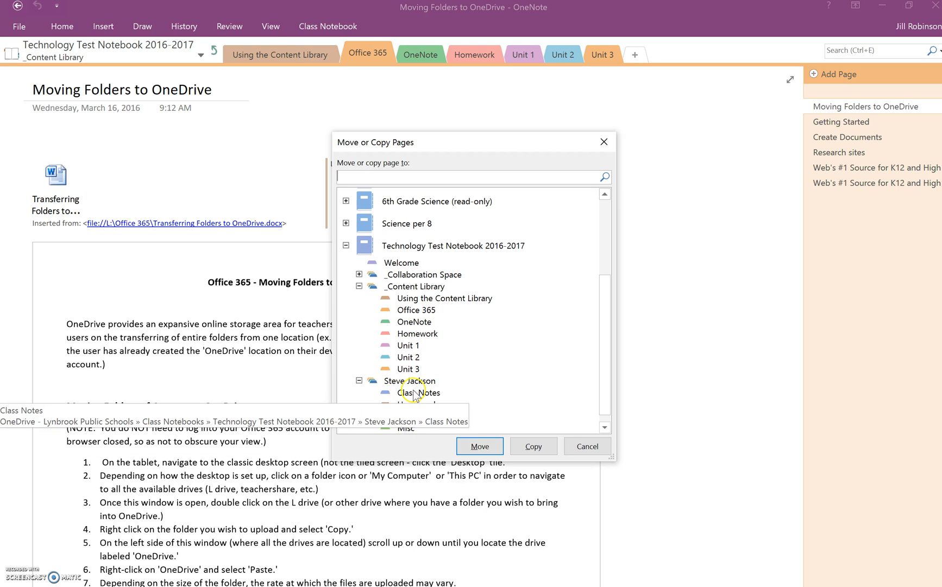
{"action": "left_click", "coordinate": [420, 393]}
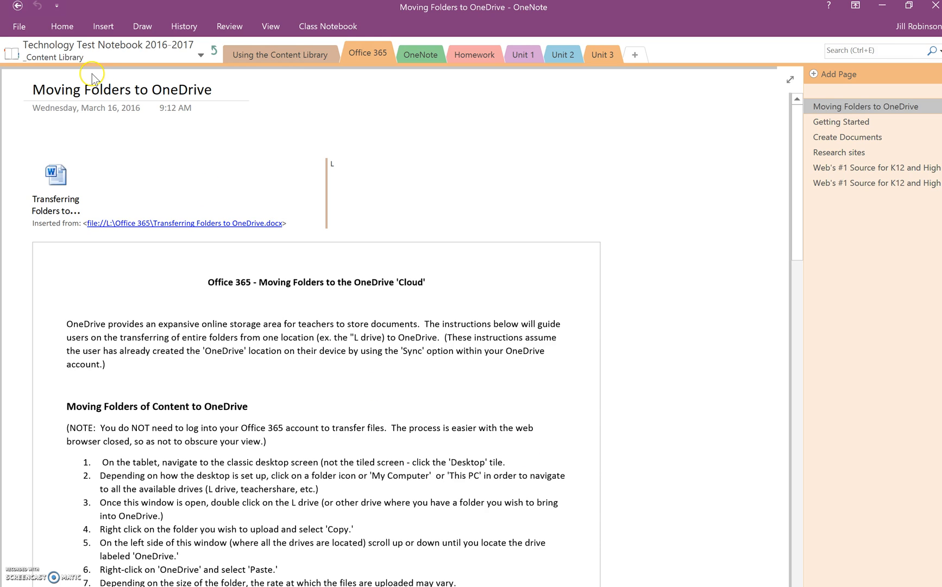
{"action": "mouse_move", "coordinate": [93, 51]}
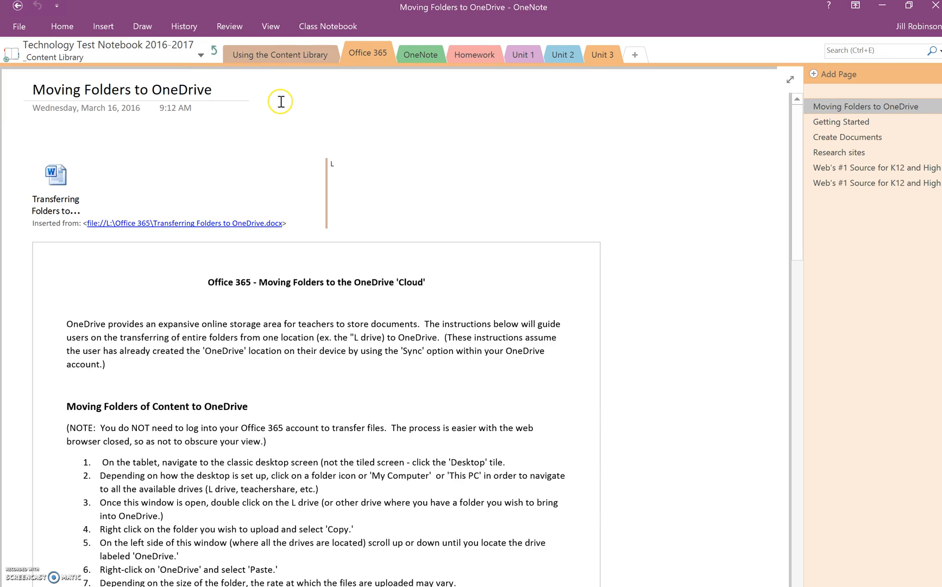
{"action": "mouse_move", "coordinate": [215, 53]}
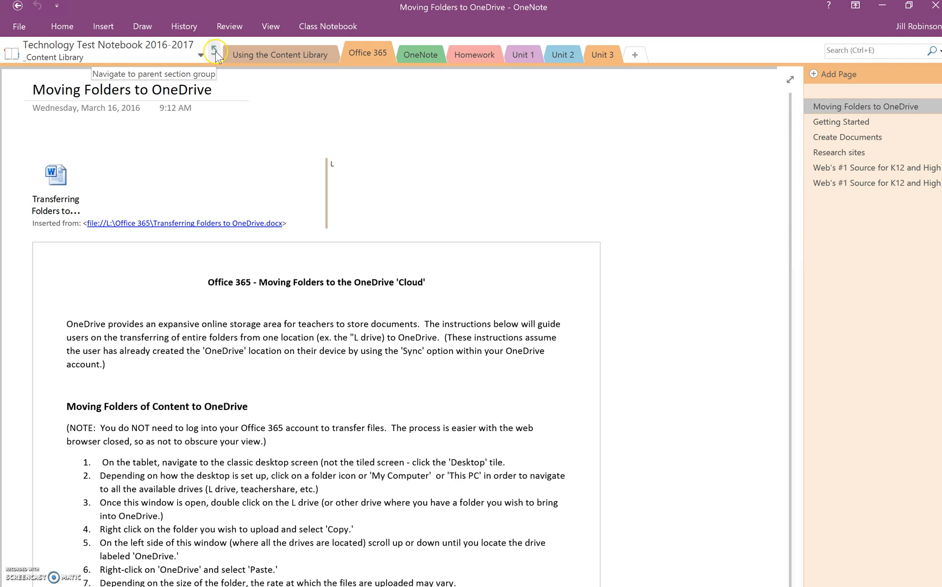
Return to the Technology Test Notebook's top-level section groups.
{"action": "left_click", "coordinate": [215, 53]}
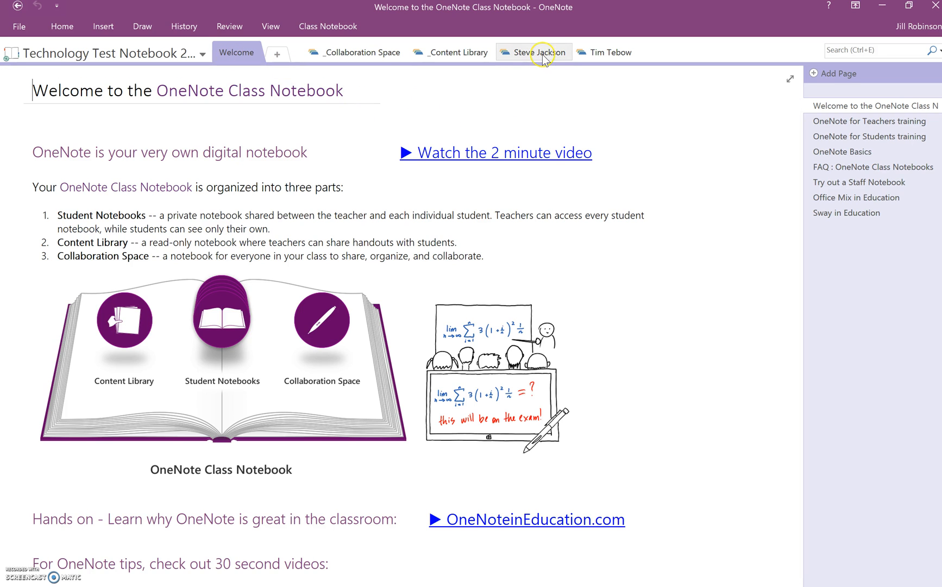
Open the copied 'Moving Folders to OneDrive' page in Steve Jackson's Class Notes.
{"action": "left_click", "coordinate": [533, 52]}
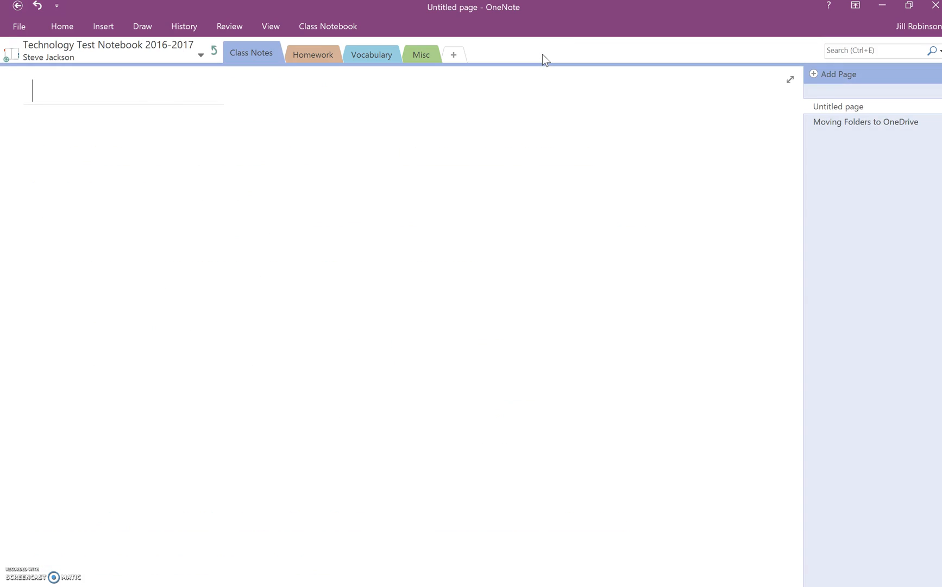
{"action": "mouse_move", "coordinate": [252, 53]}
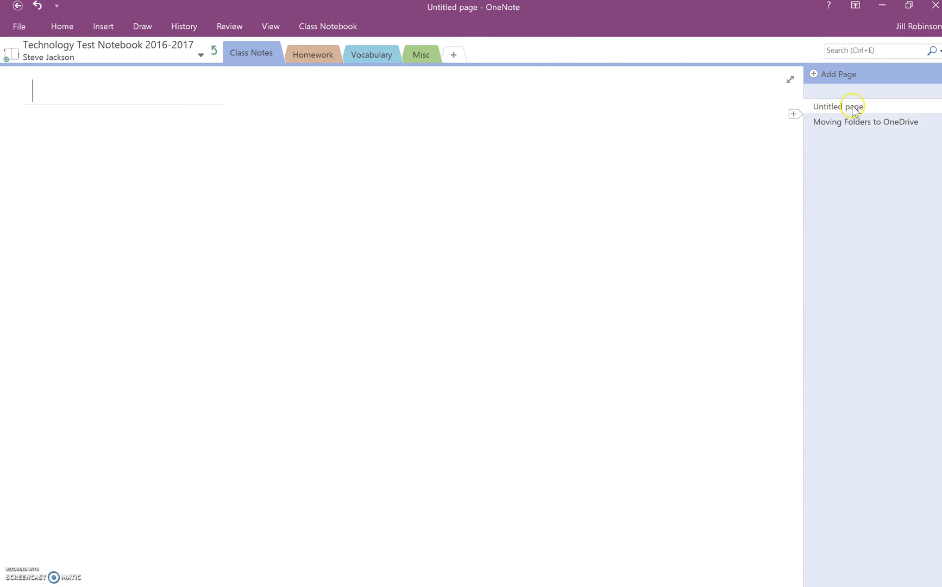
{"action": "left_click", "coordinate": [865, 122]}
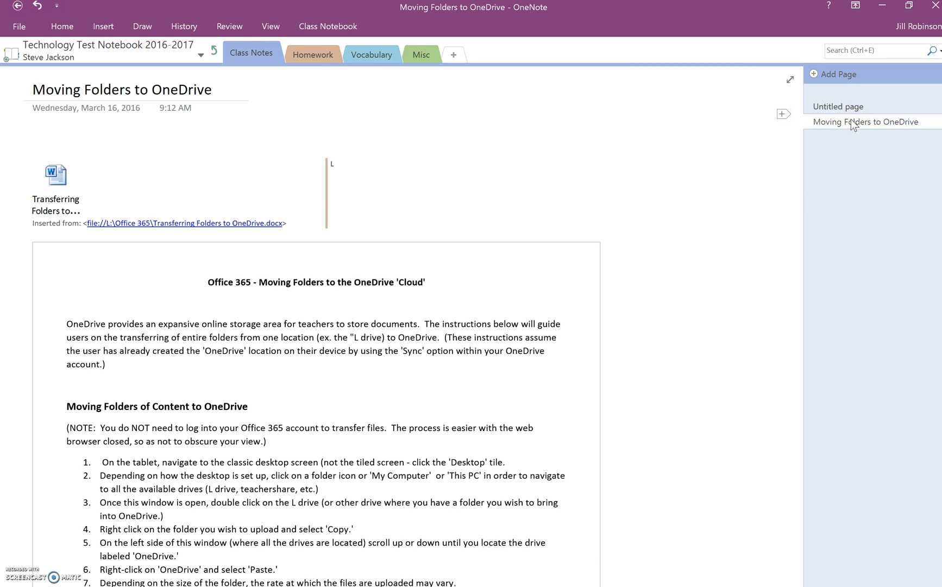
{"action": "left_click", "coordinate": [420, 303]}
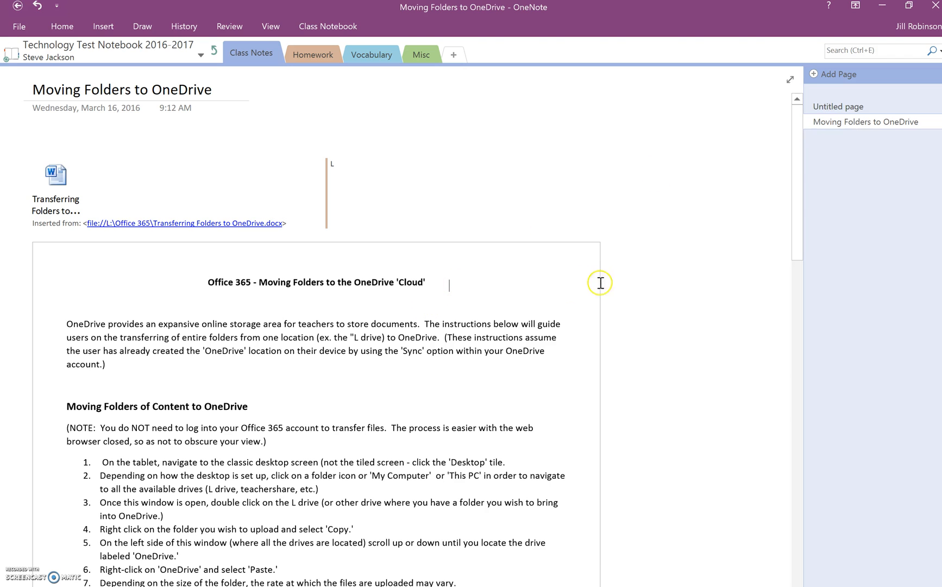
Type 'klsdjjj' beside the heading and yellow-highlight the Office 365 account phrase.
{"action": "type", "text": "k"}
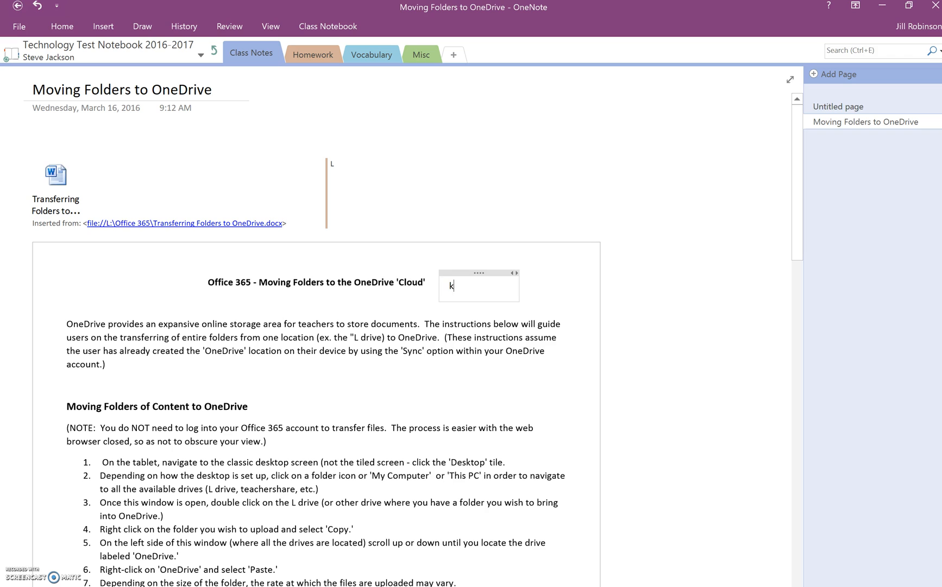
{"action": "type", "text": "lsdjjj"}
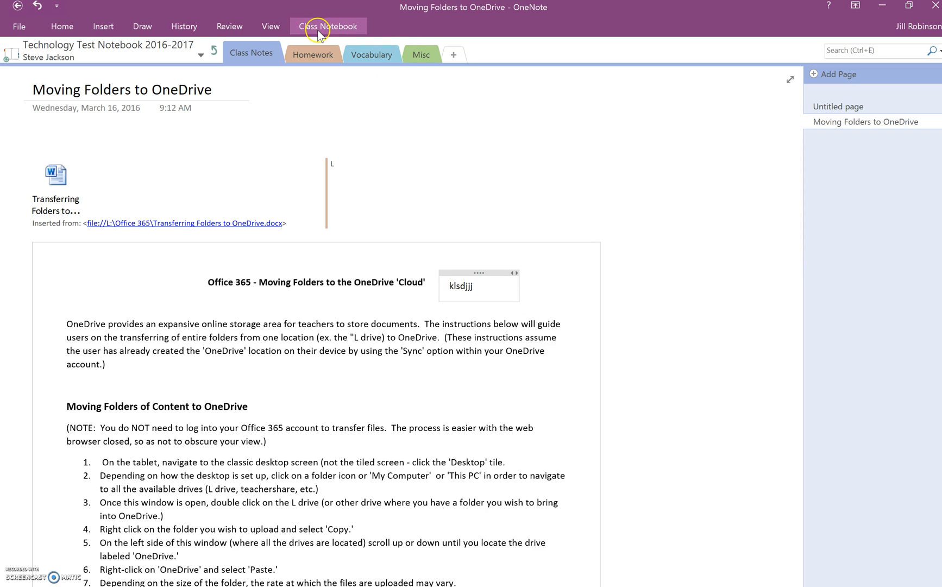
{"action": "left_click", "coordinate": [142, 26]}
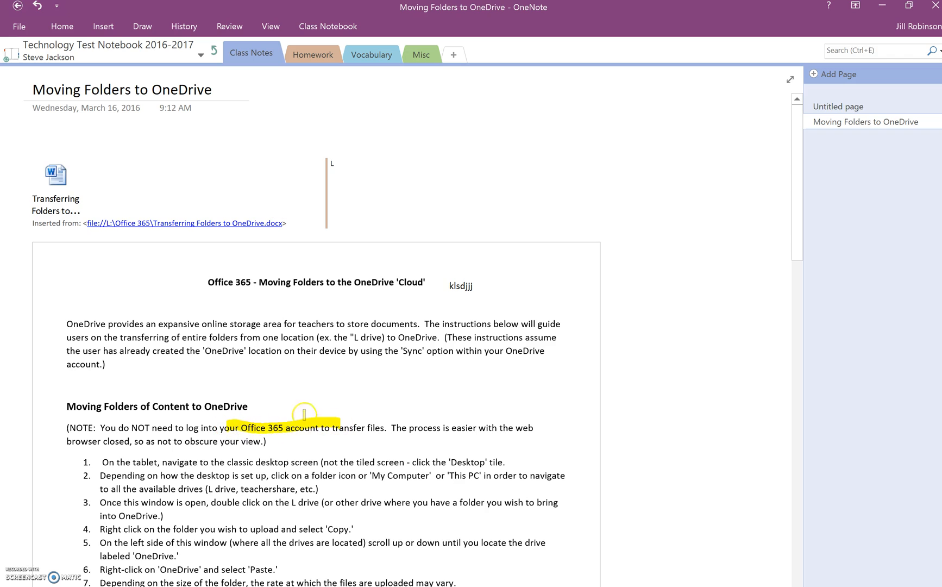
{"action": "left_click_drag", "start_coordinate": [292, 475], "coordinate": [393, 475]}
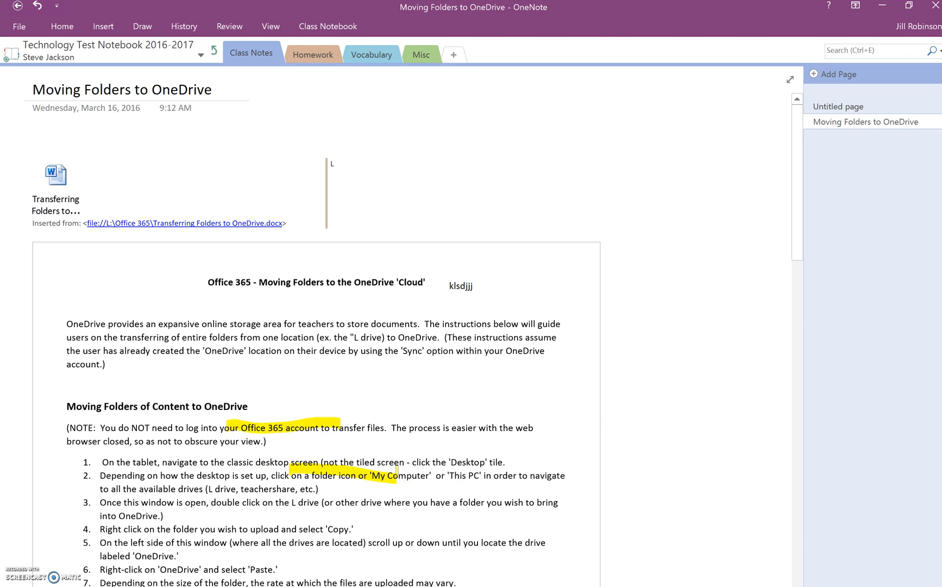